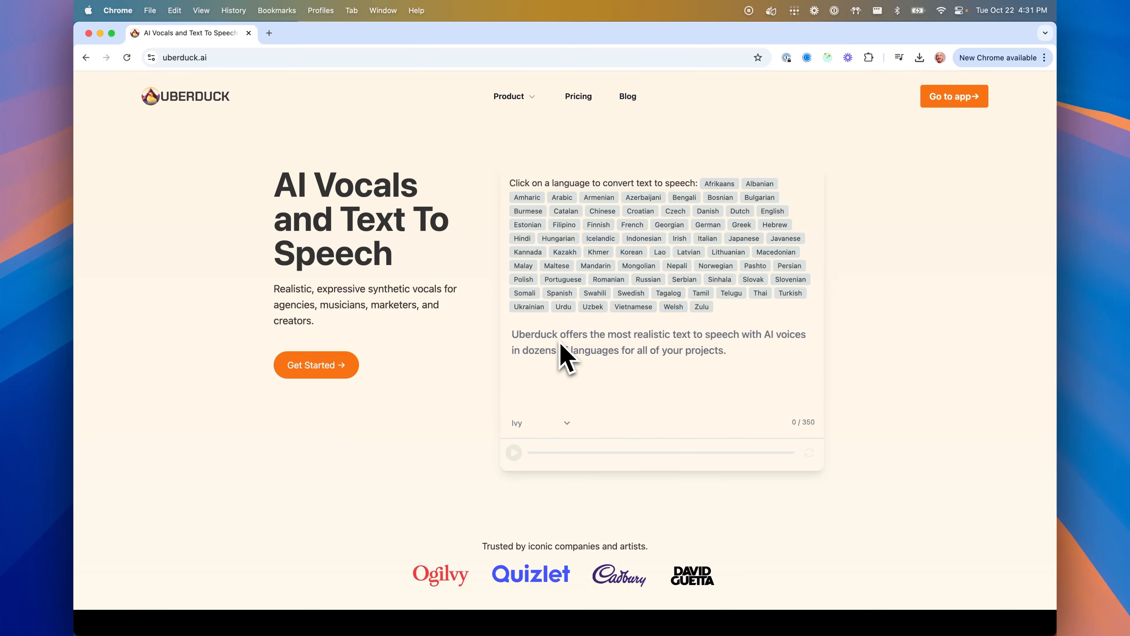
pyautogui.moveTo(451, 379)
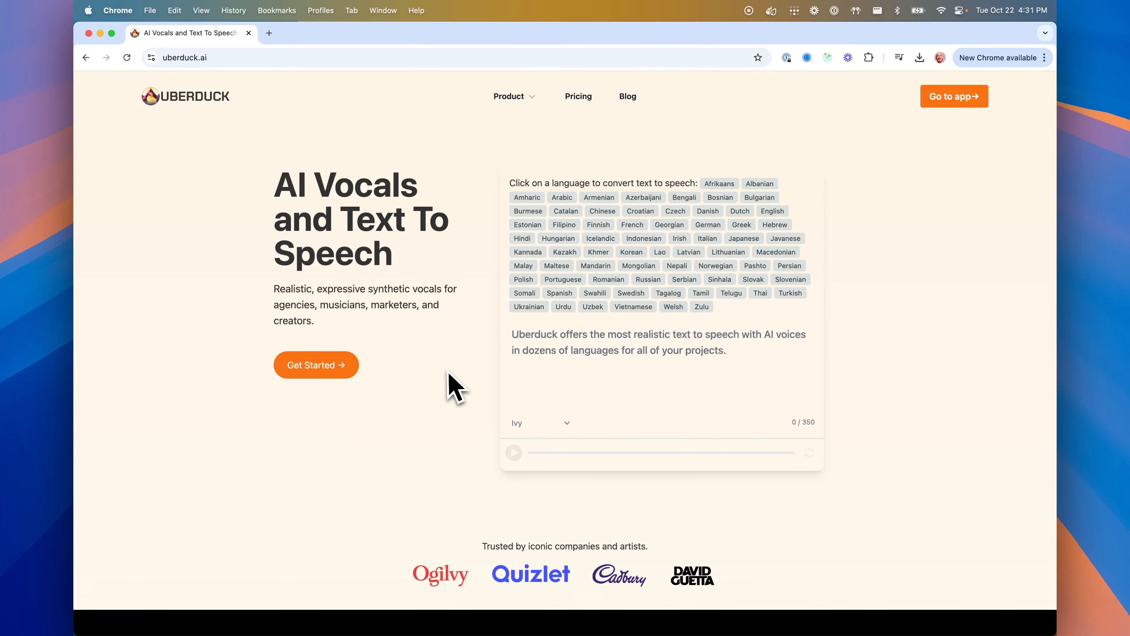
pyautogui.moveTo(421, 383)
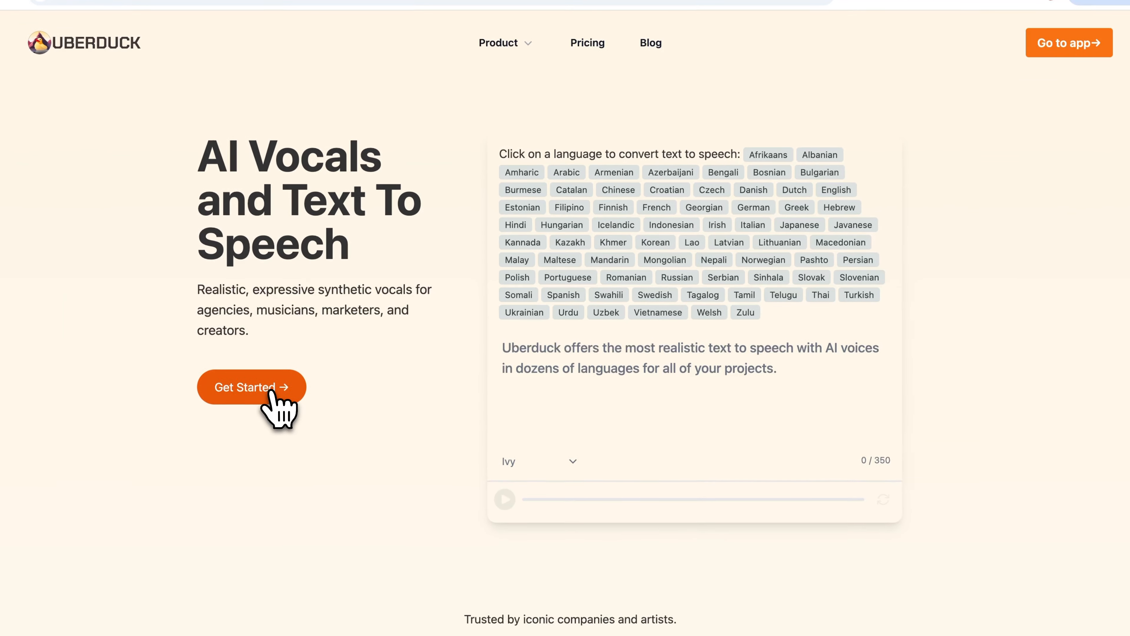
# Begin an instant voice clone named 'Kyle' with description 'It's Kyle from south park' and proceed to the audio step
pyautogui.click(247, 387)
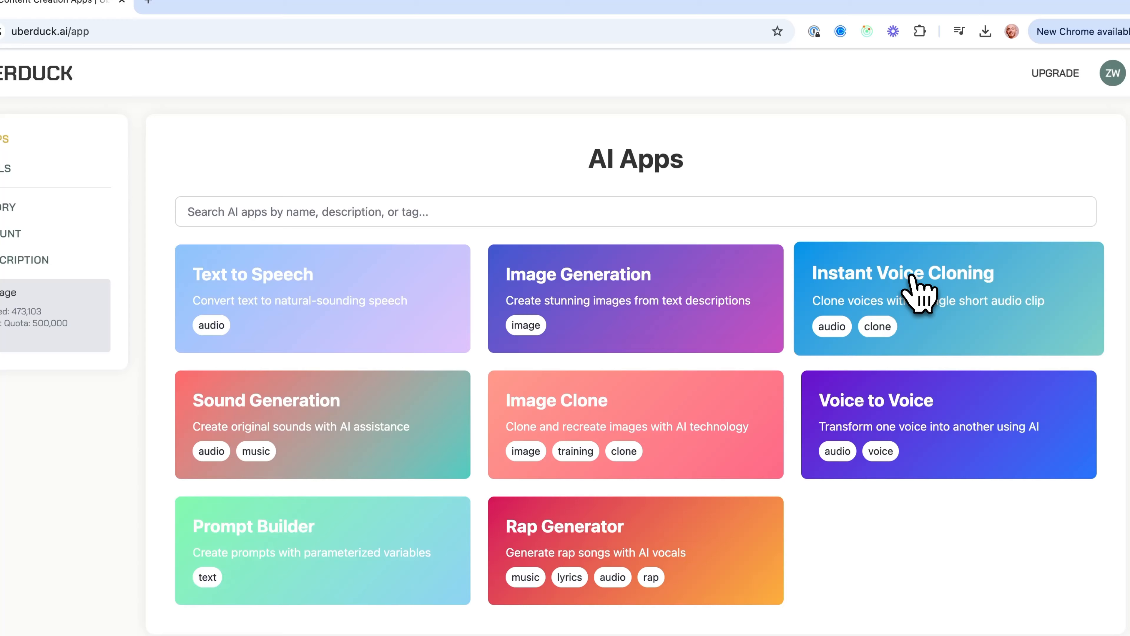
pyautogui.click(913, 293)
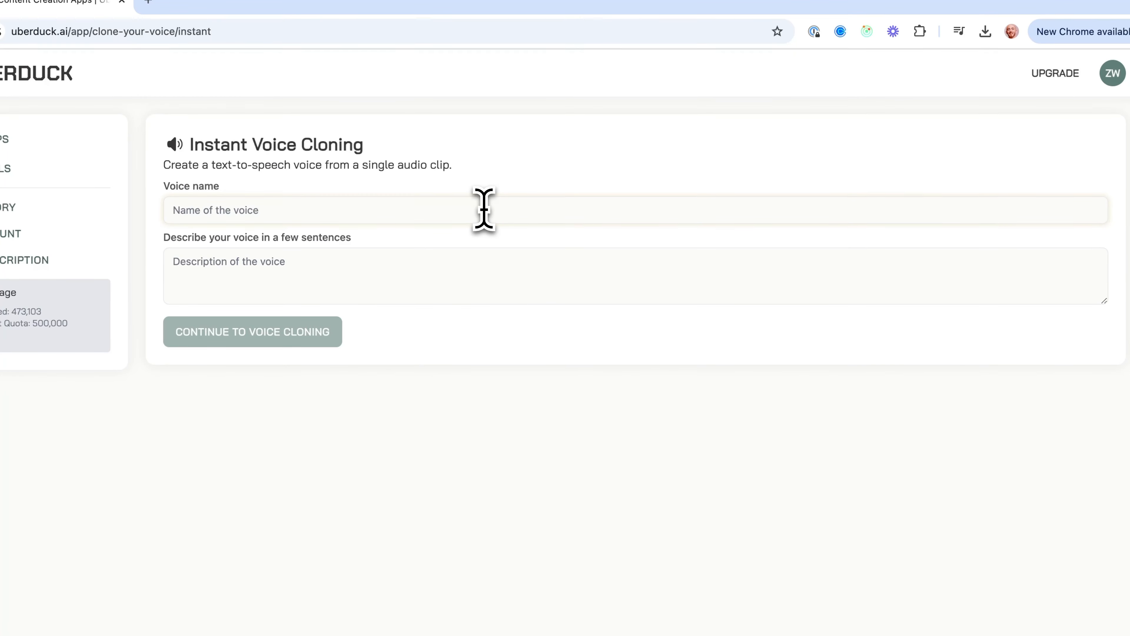
pyautogui.write('Kyle')
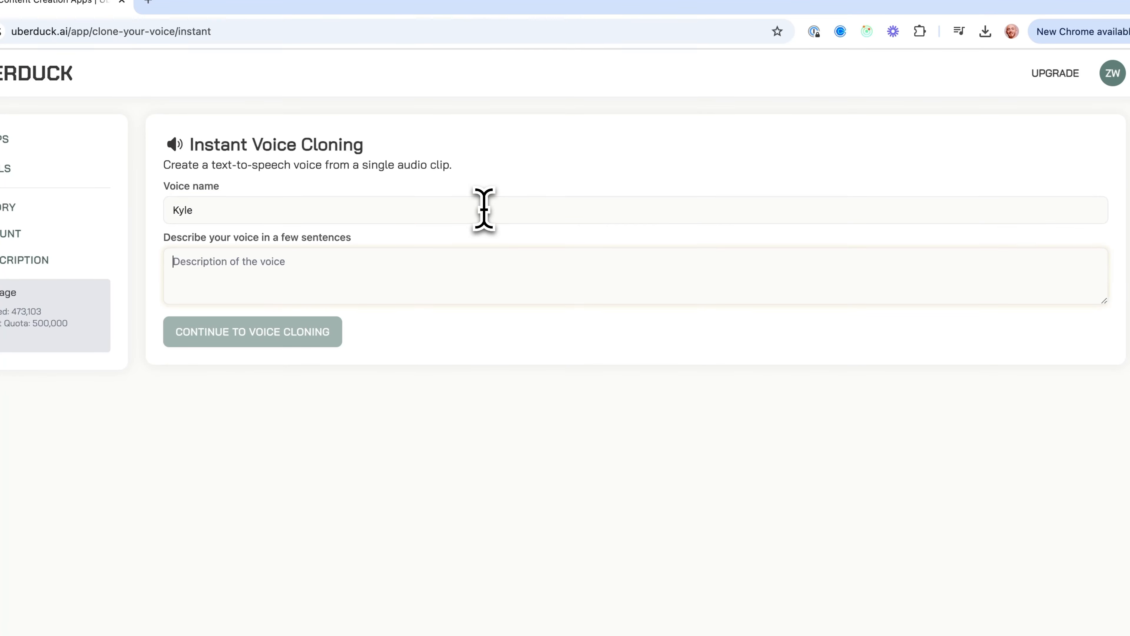
pyautogui.write("It's Kyle")
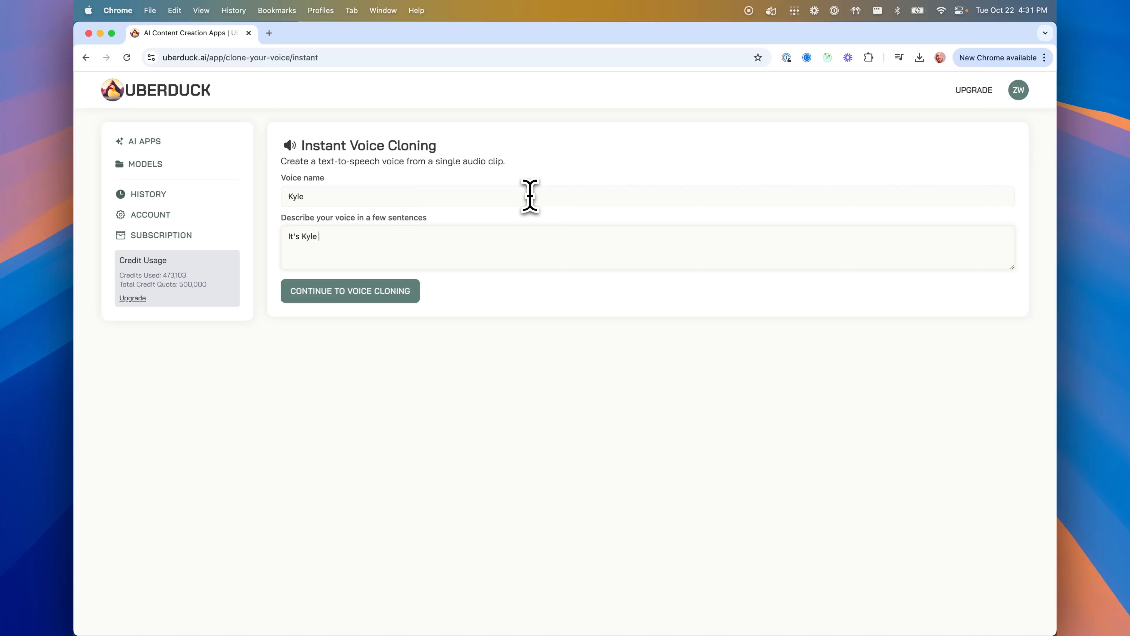
pyautogui.write('from south park')
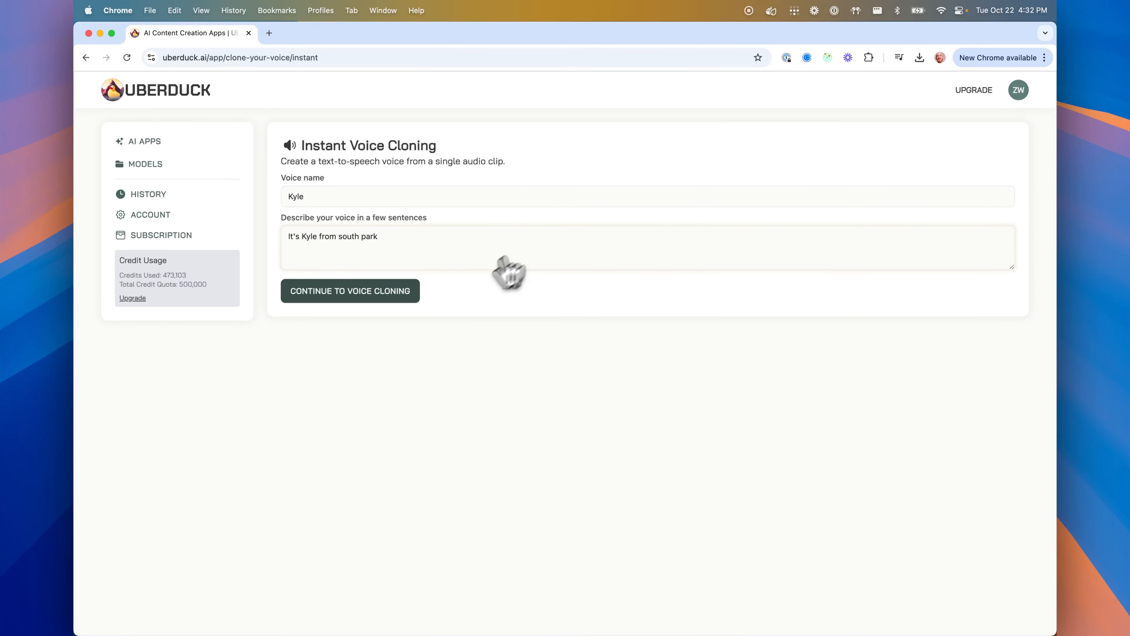
pyautogui.click(351, 291)
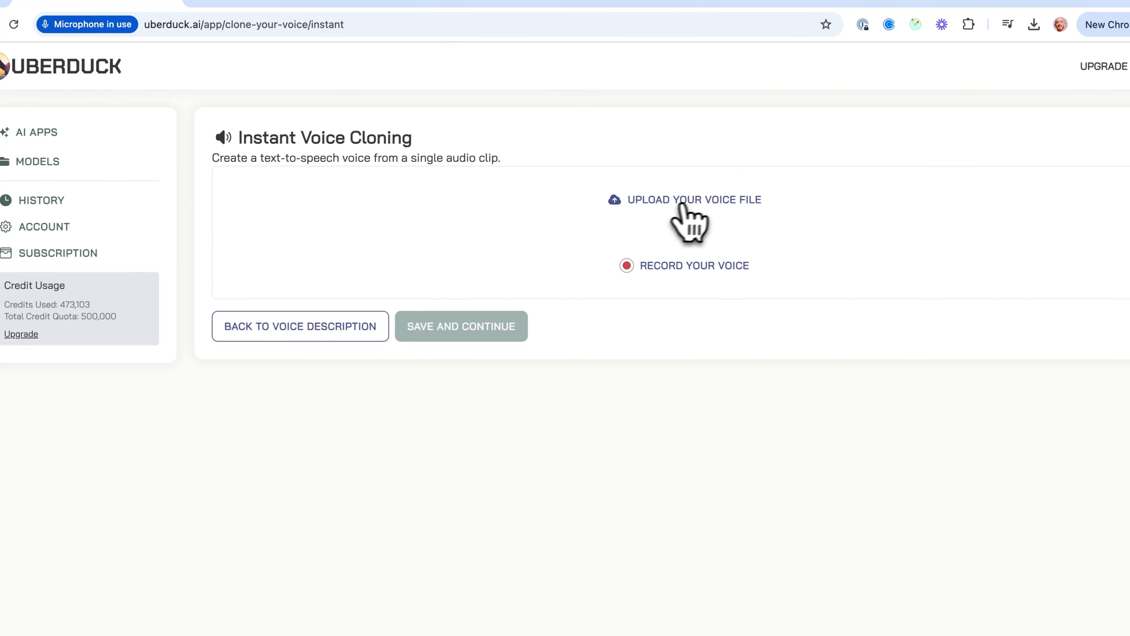
# Upload the MP3 clip as Kyle's voice sample and preview it
pyautogui.click(694, 200)
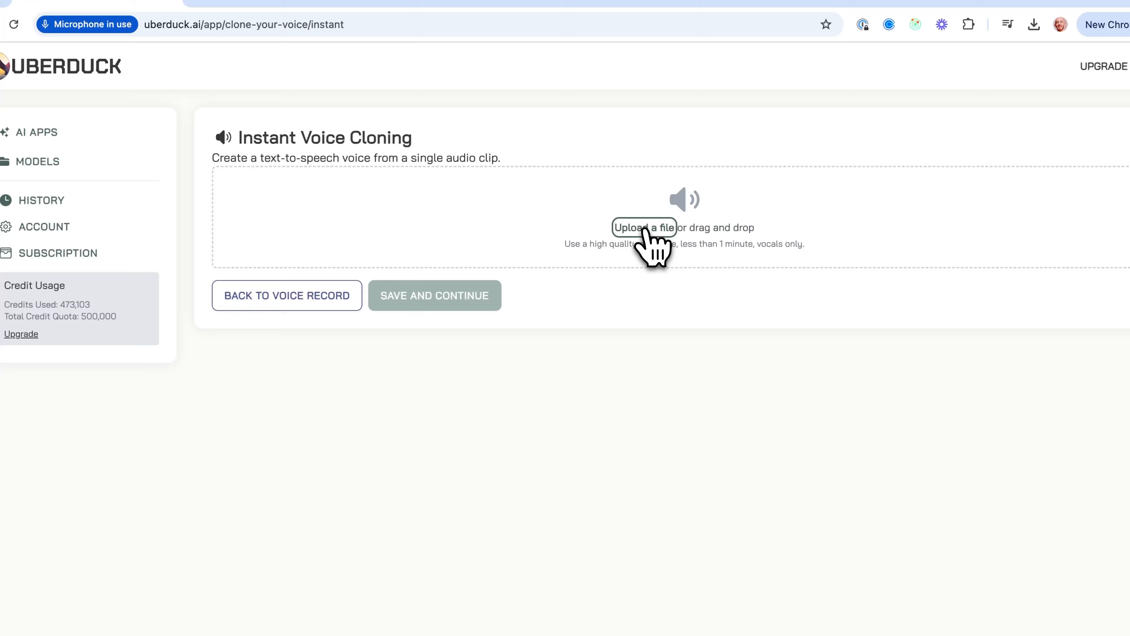
pyautogui.click(646, 227)
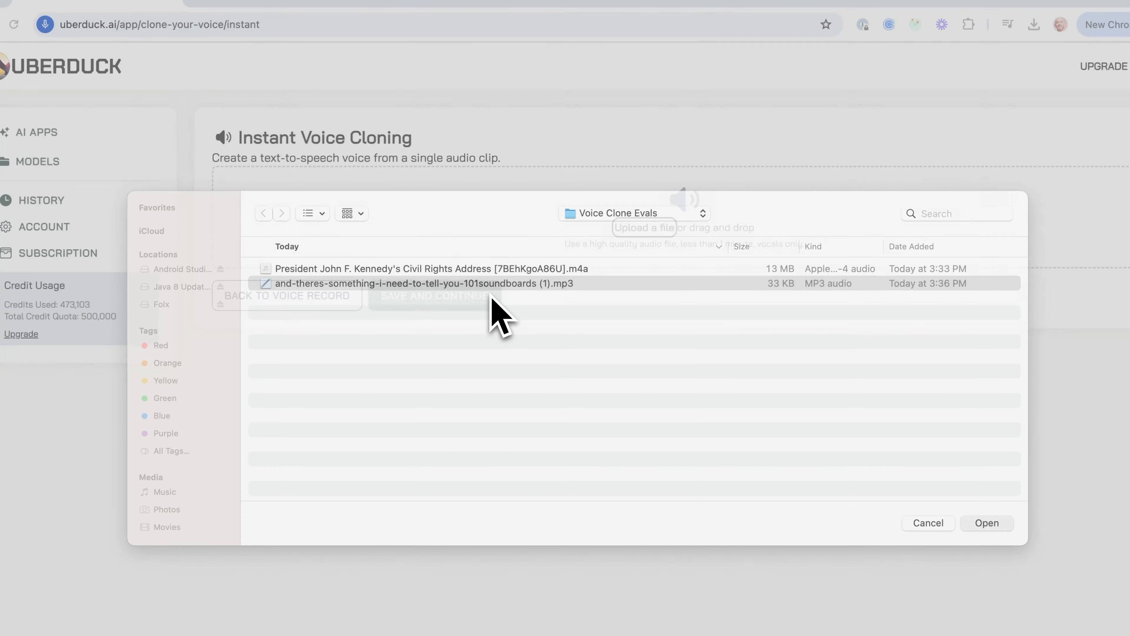
pyautogui.click(987, 523)
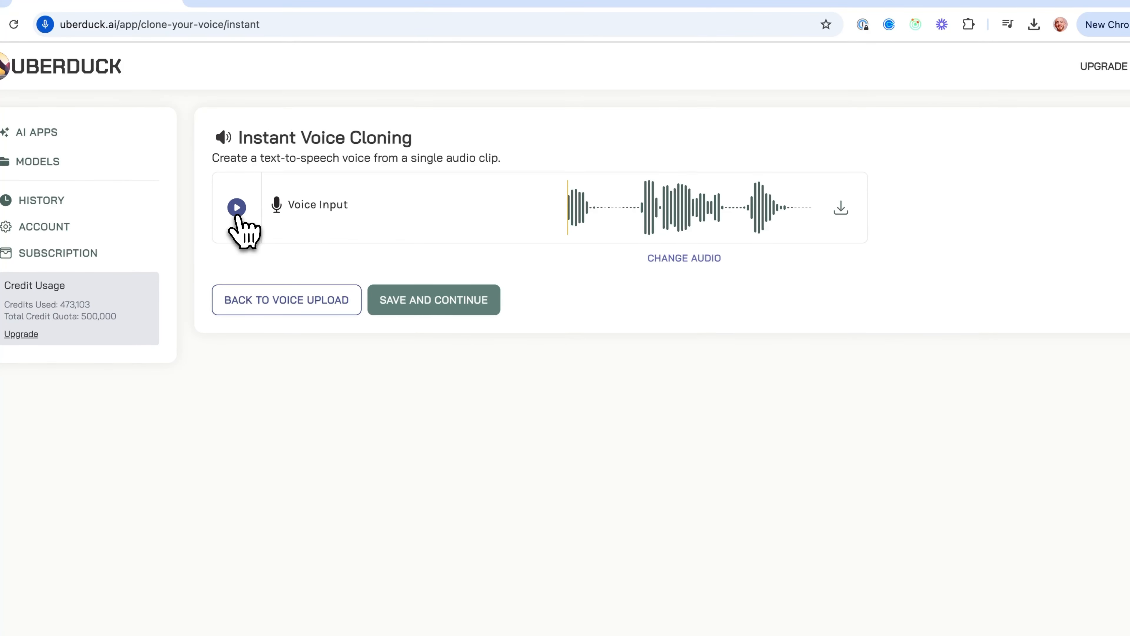
pyautogui.click(237, 208)
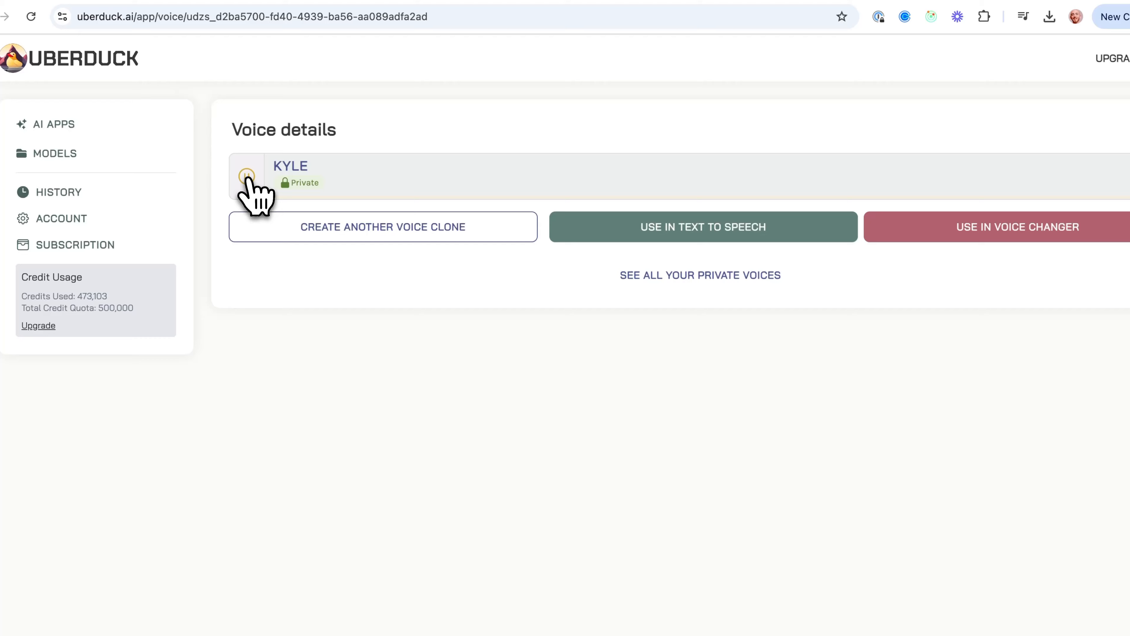
pyautogui.click(246, 175)
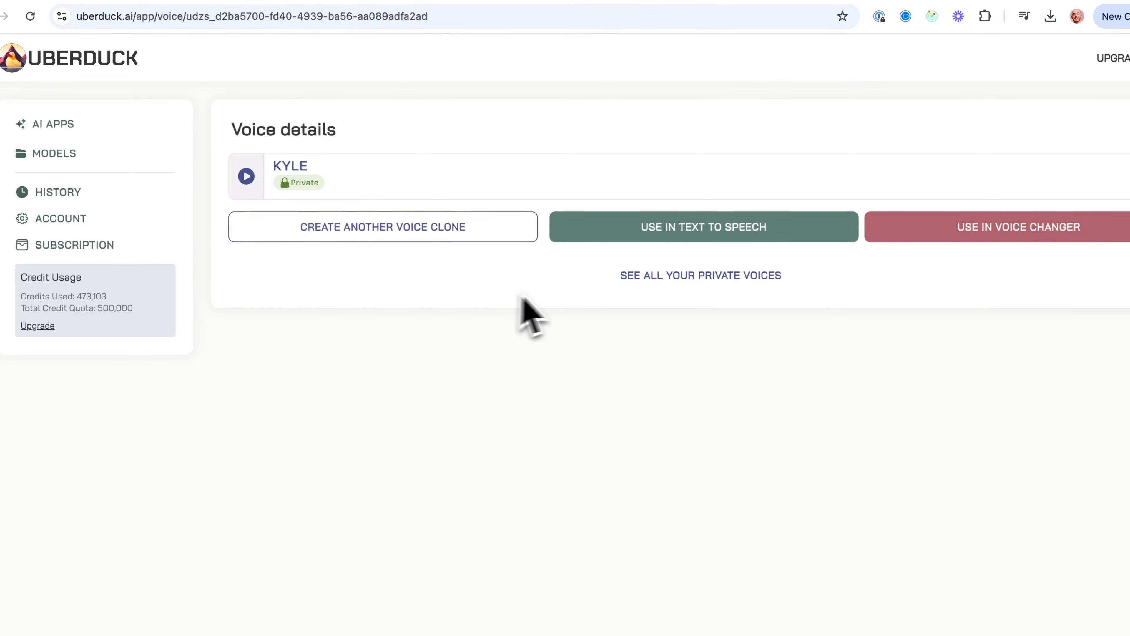
# Generate and play a Kyle clip of "Holy cow! I can't believe how good this sounds!", then begin editing the text
pyautogui.click(702, 227)
pyautogui.write('H')
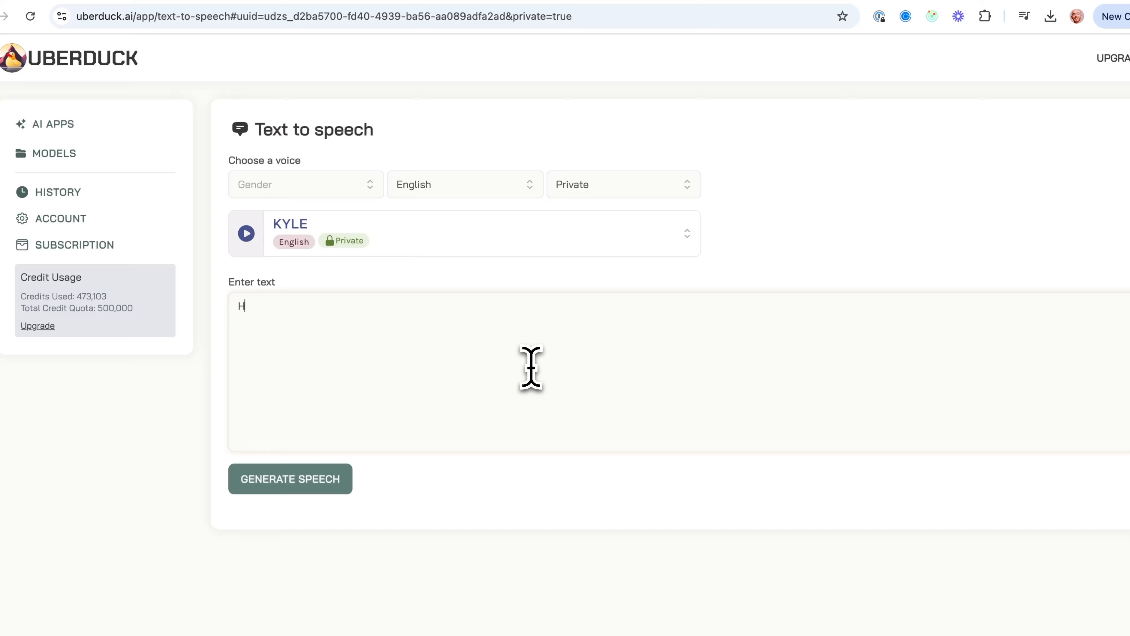
pyautogui.write('oly cow!')
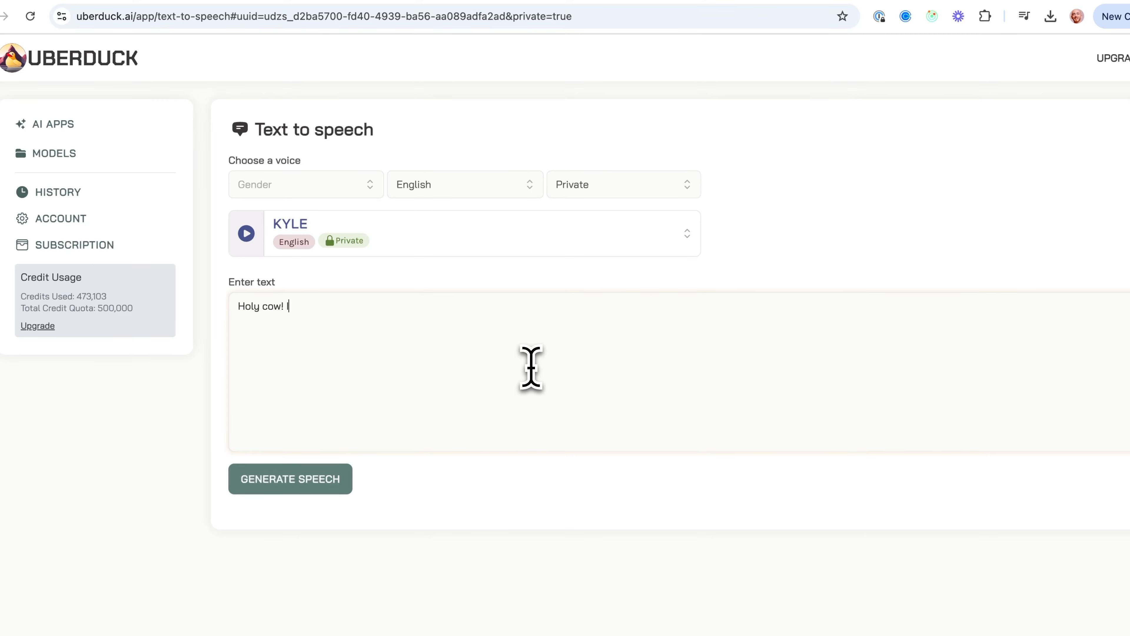
pyautogui.write("I can't believe h")
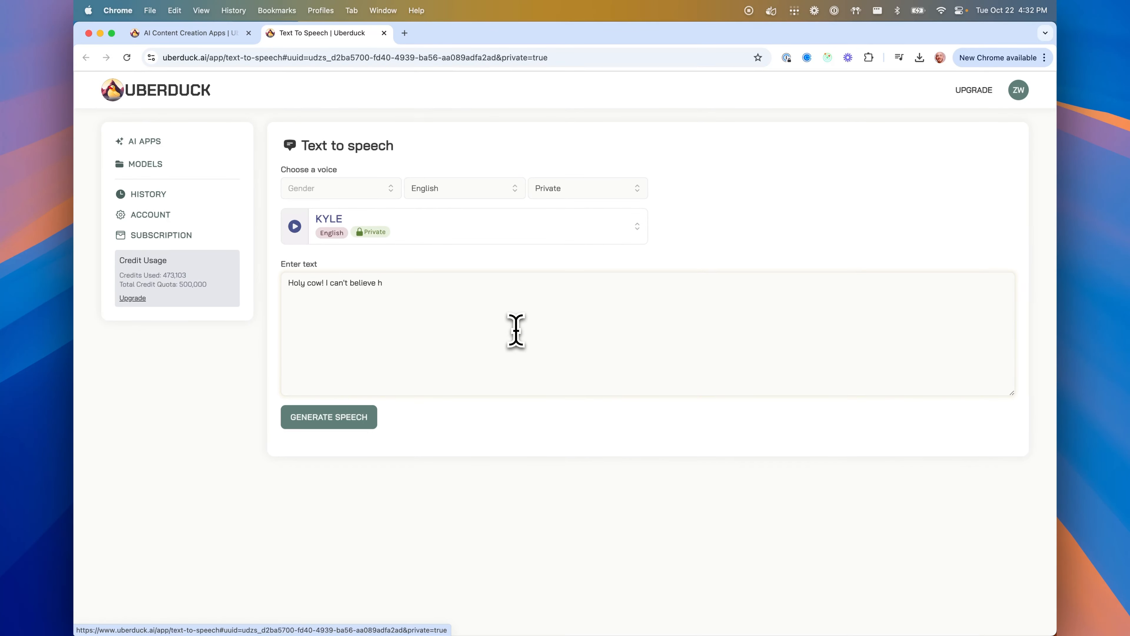
pyautogui.write('ow good this sound@!')
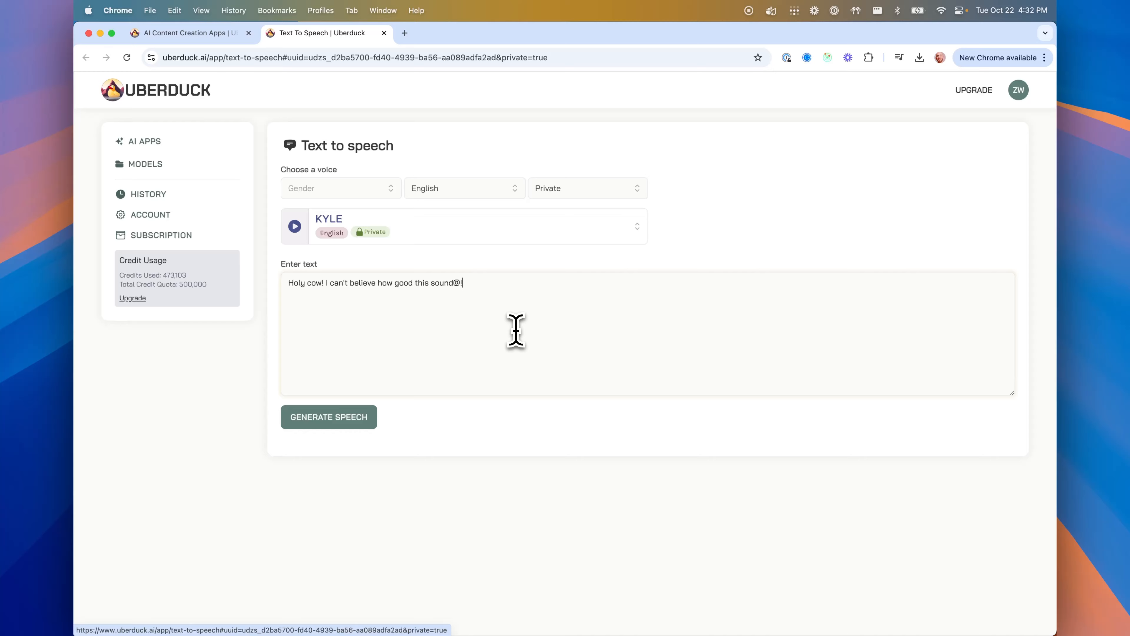
pyautogui.click(328, 417)
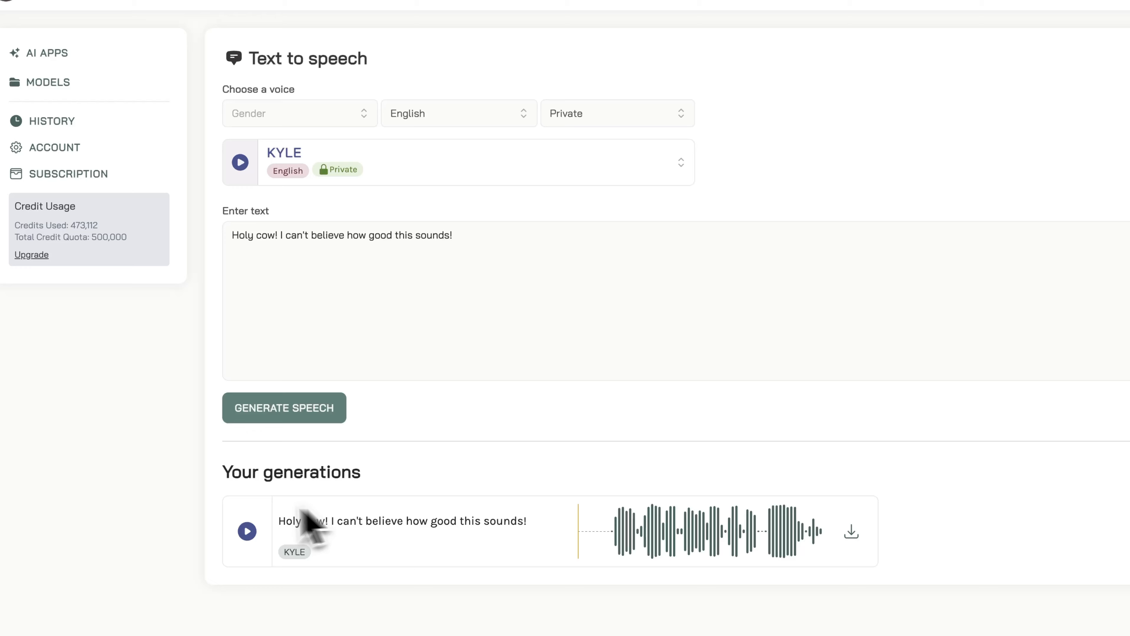
pyautogui.click(247, 531)
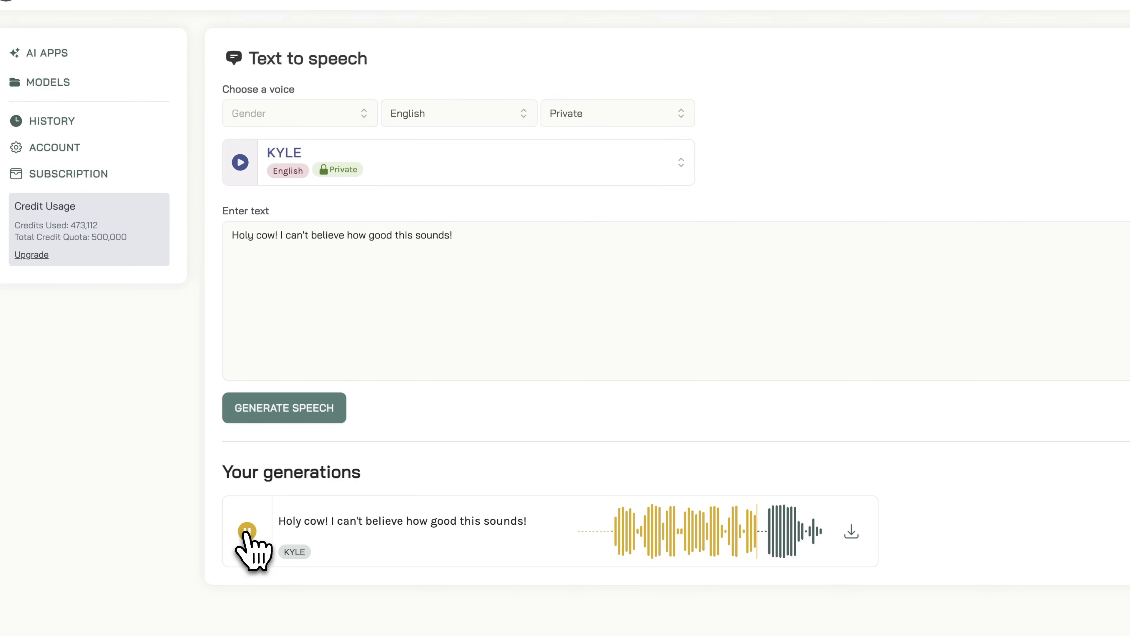
pyautogui.click(247, 530)
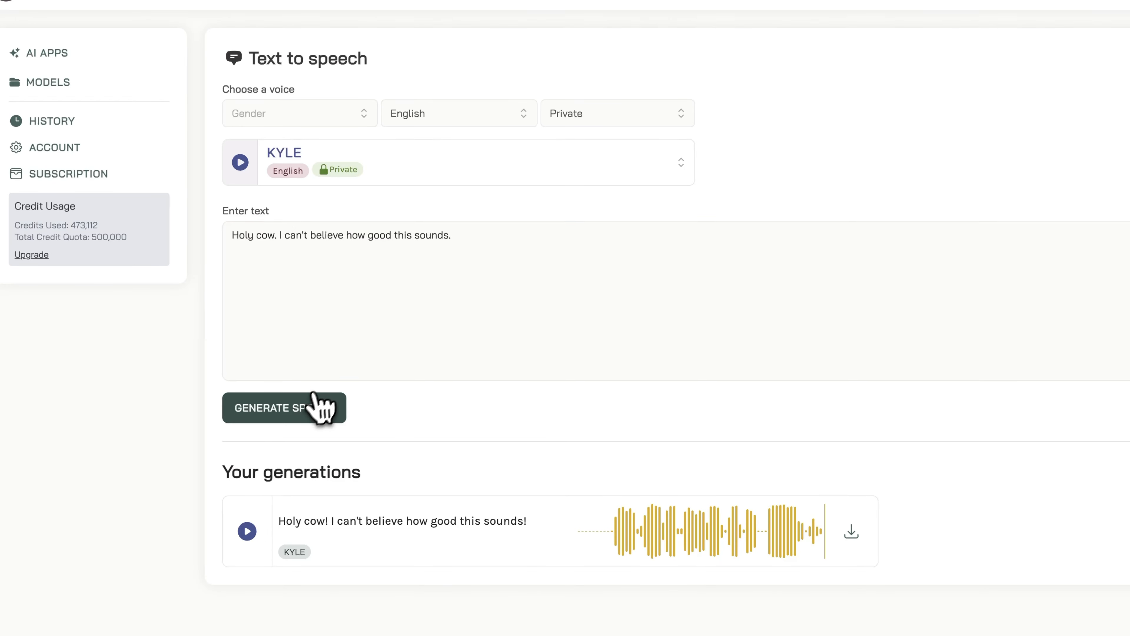
# Generate Kyle clips of the period-punctuated sentence and play the first one
pyautogui.click(275, 407)
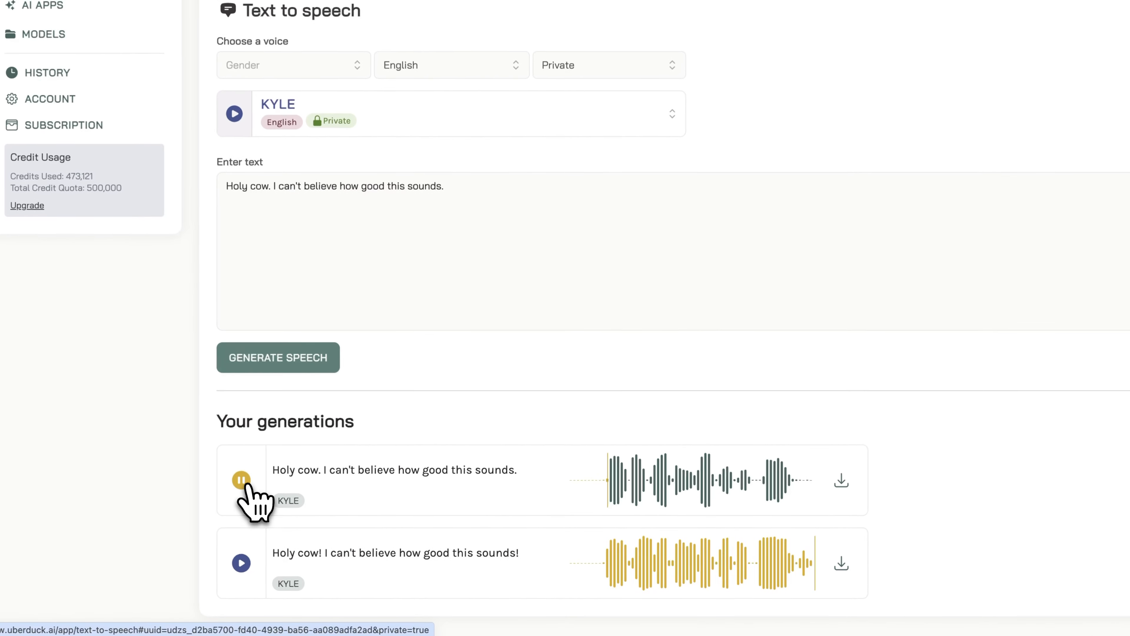
pyautogui.click(240, 480)
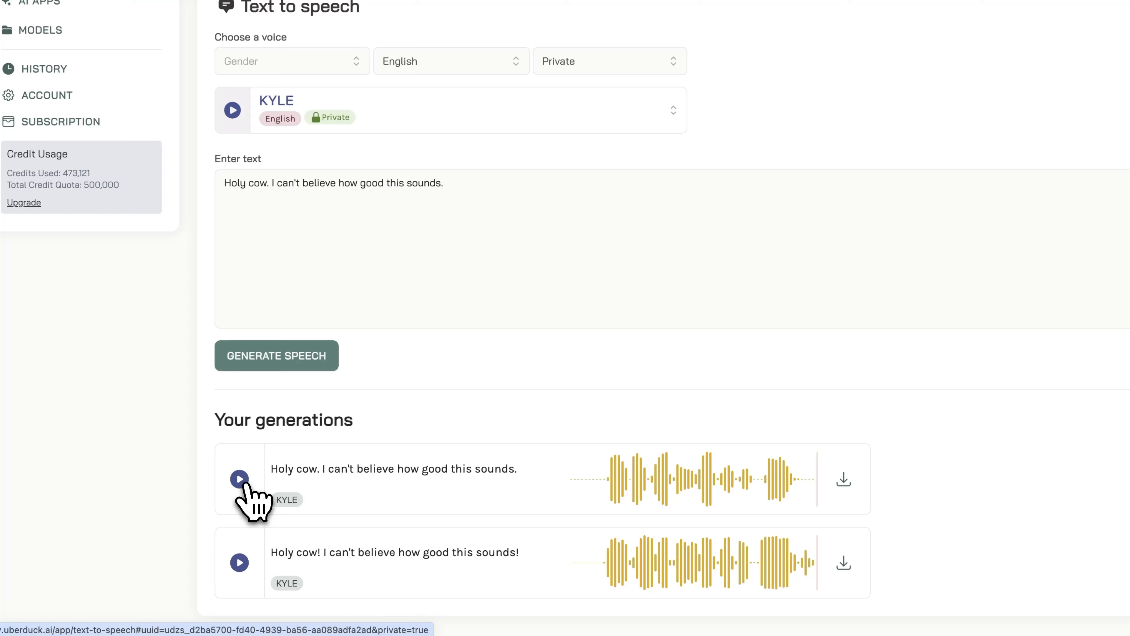
pyautogui.click(239, 479)
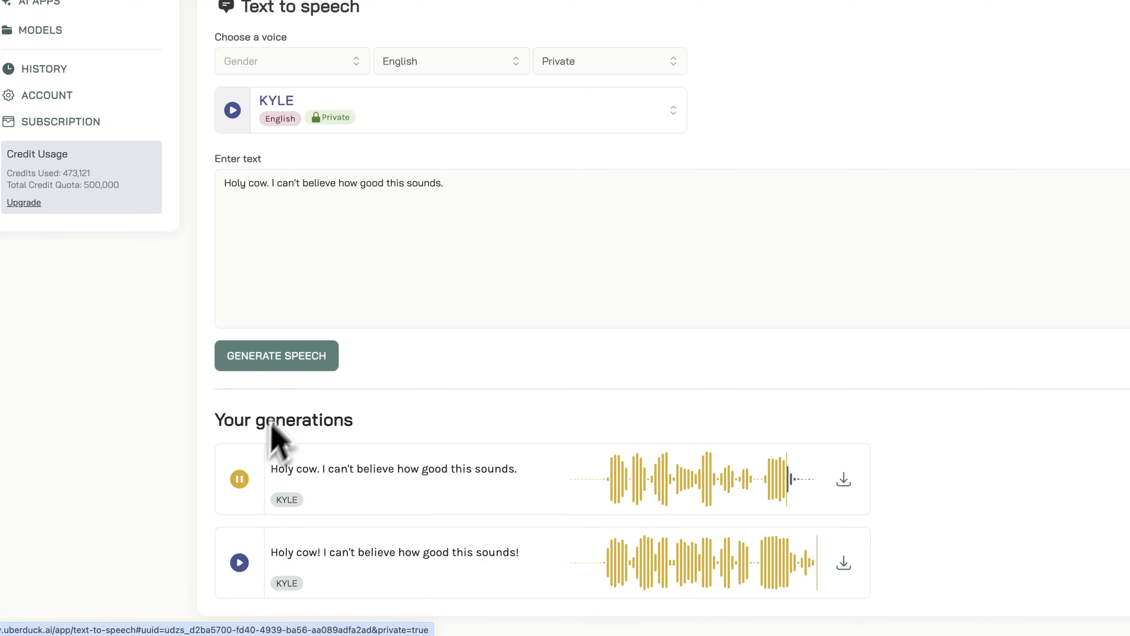
pyautogui.click(277, 355)
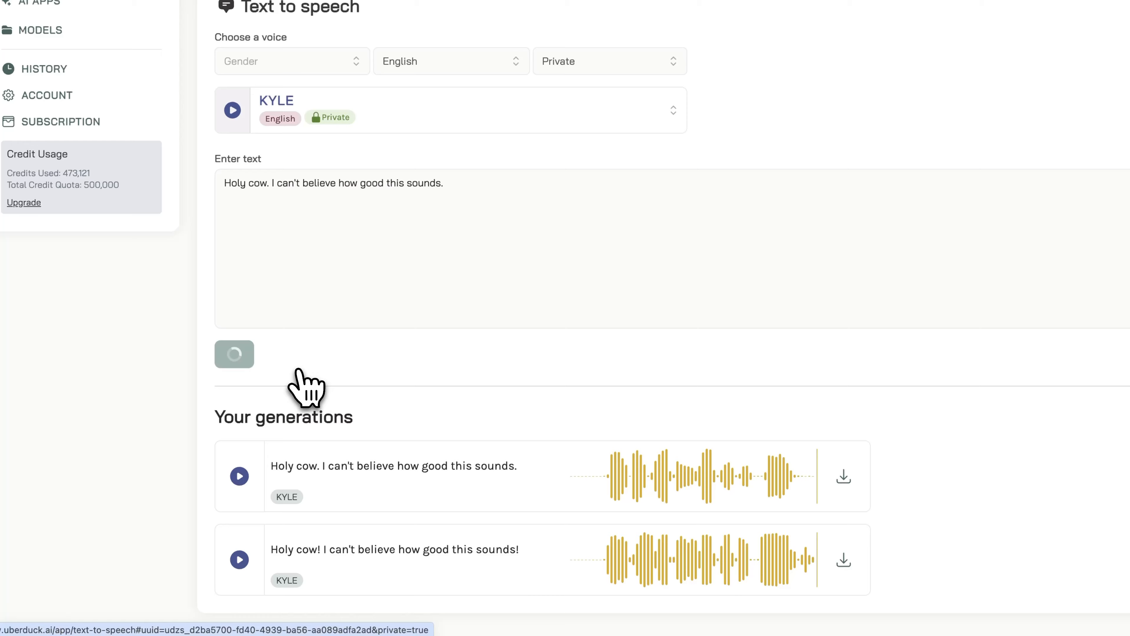
# Play the newest Kyle clip and download it
pyautogui.click(239, 480)
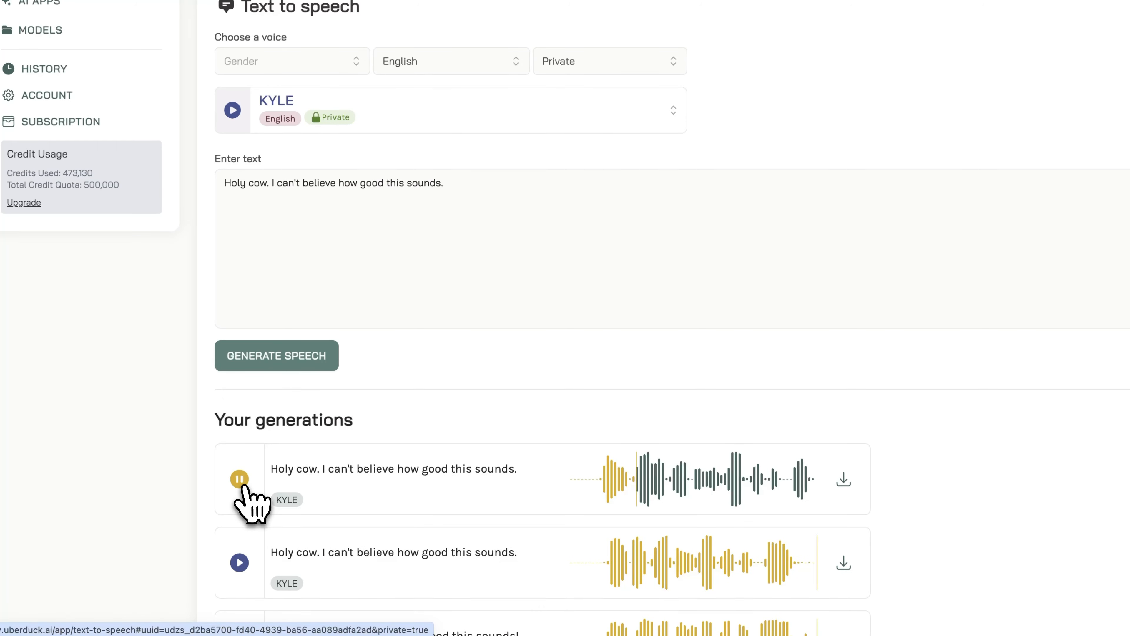
pyautogui.click(239, 479)
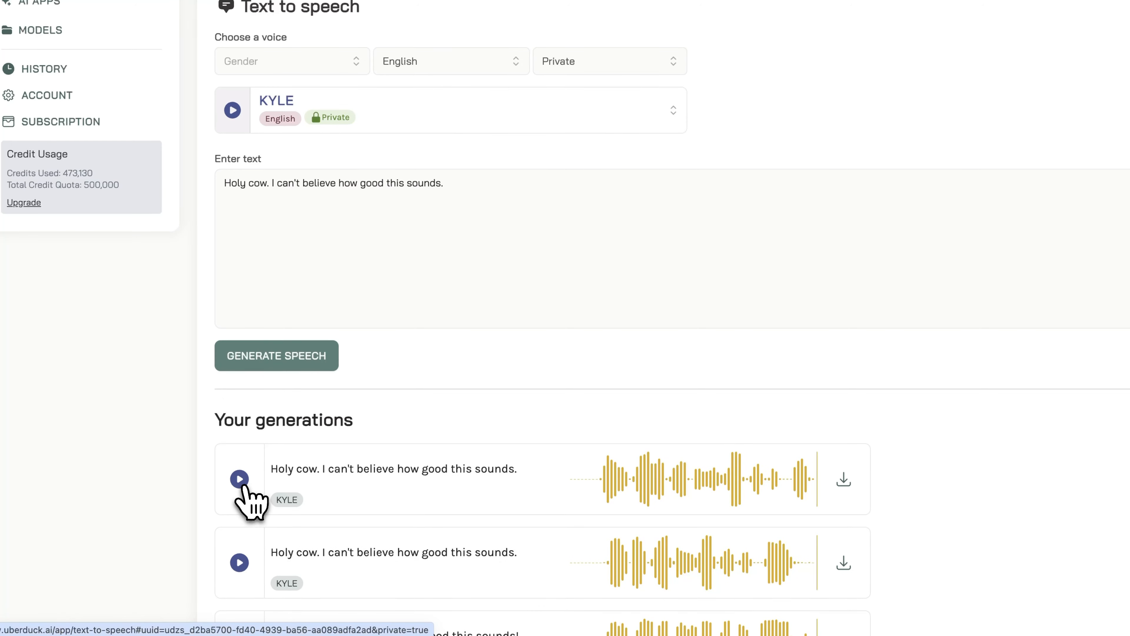
pyautogui.click(239, 480)
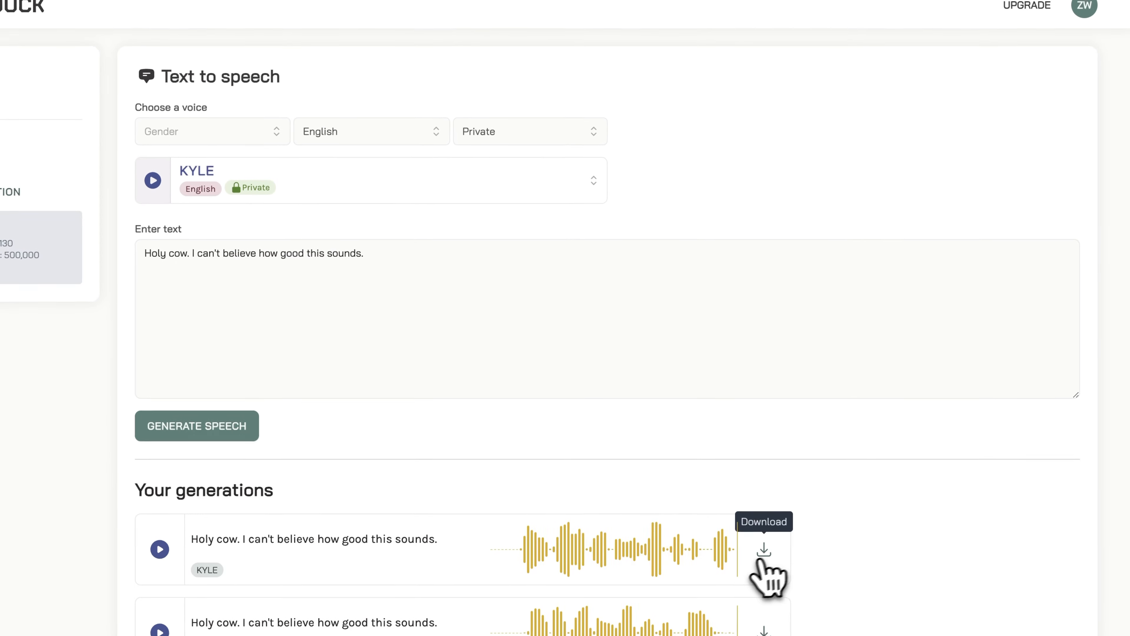
pyautogui.click(764, 551)
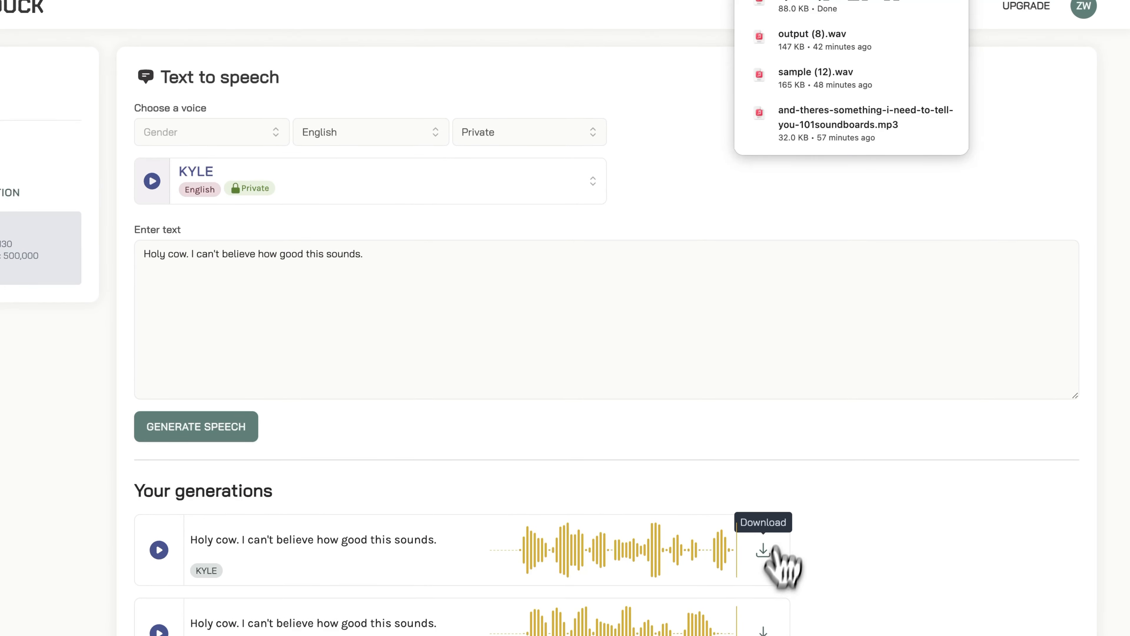
pyautogui.click(763, 549)
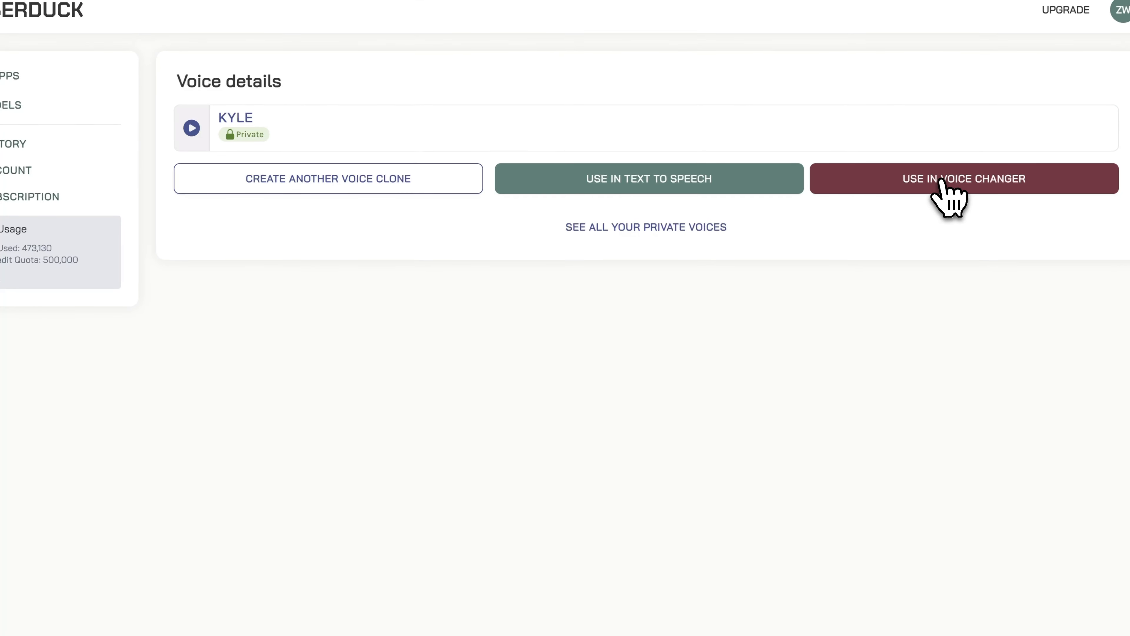
# Use Kyle in the voice changer and record a short microphone voice input
pyautogui.click(942, 179)
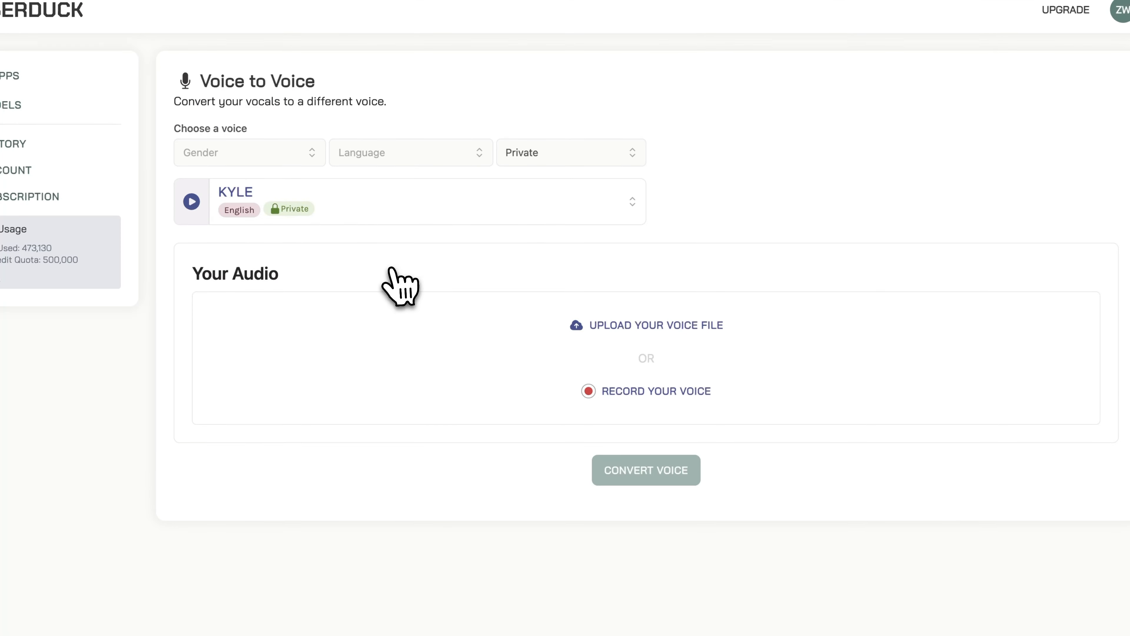
pyautogui.click(646, 391)
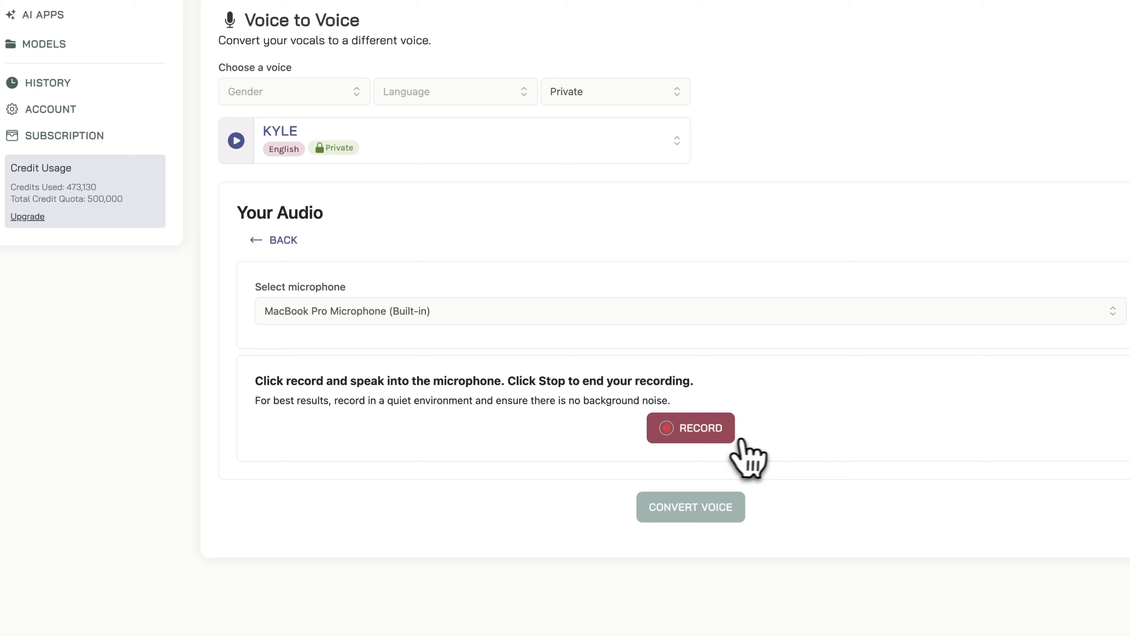
pyautogui.click(691, 427)
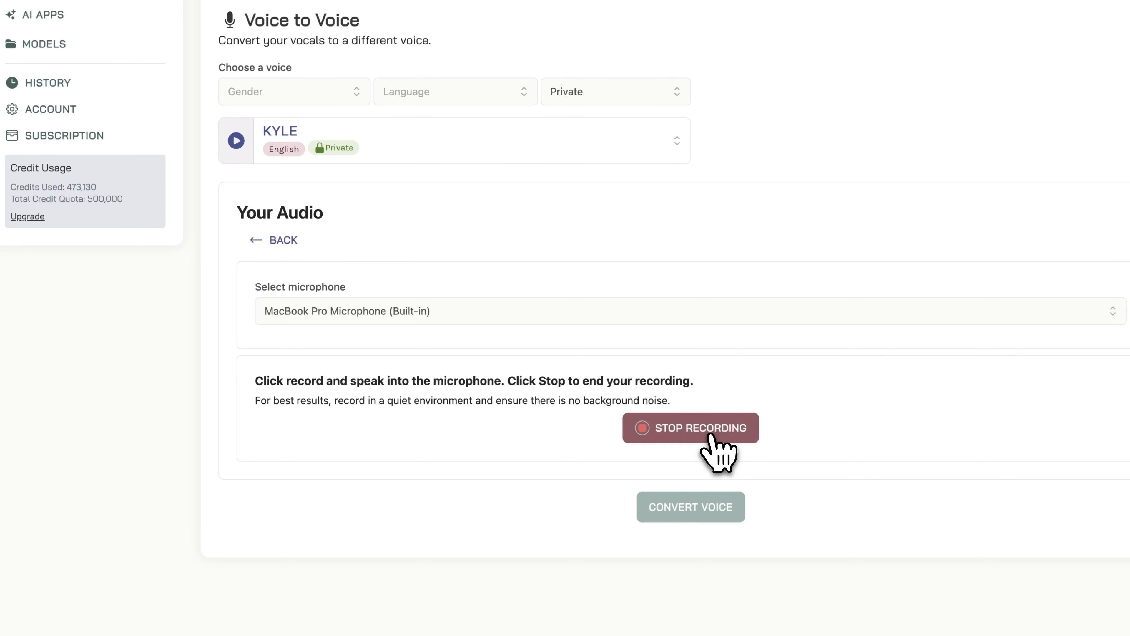
pyautogui.click(691, 428)
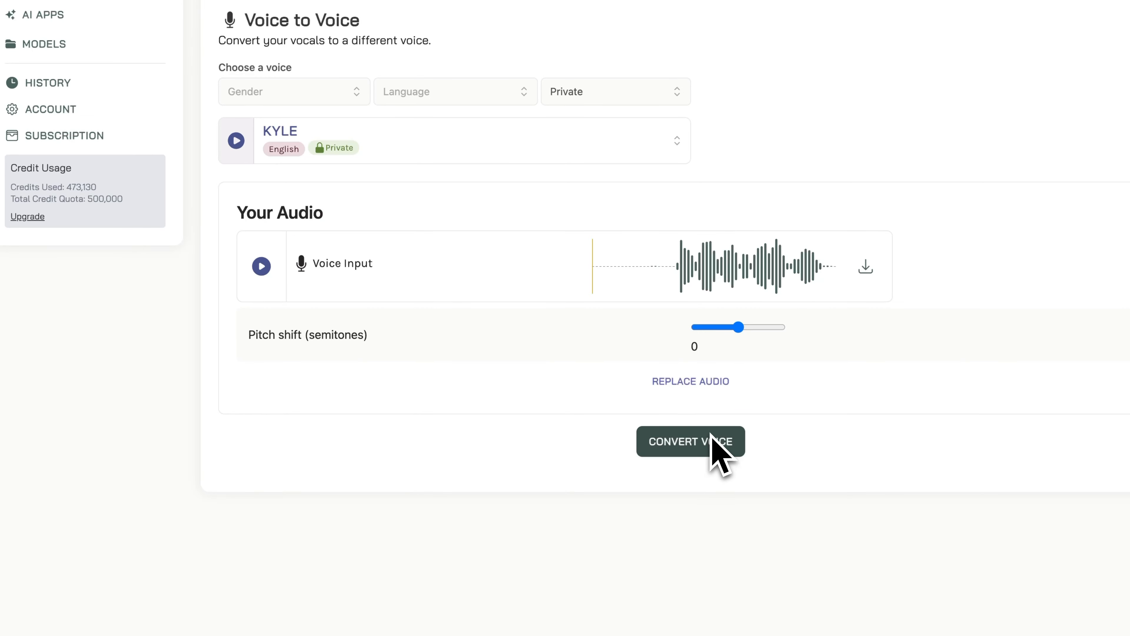
# Play the recorded input and convert it into Kyle's voice at pitch 0
pyautogui.click(261, 267)
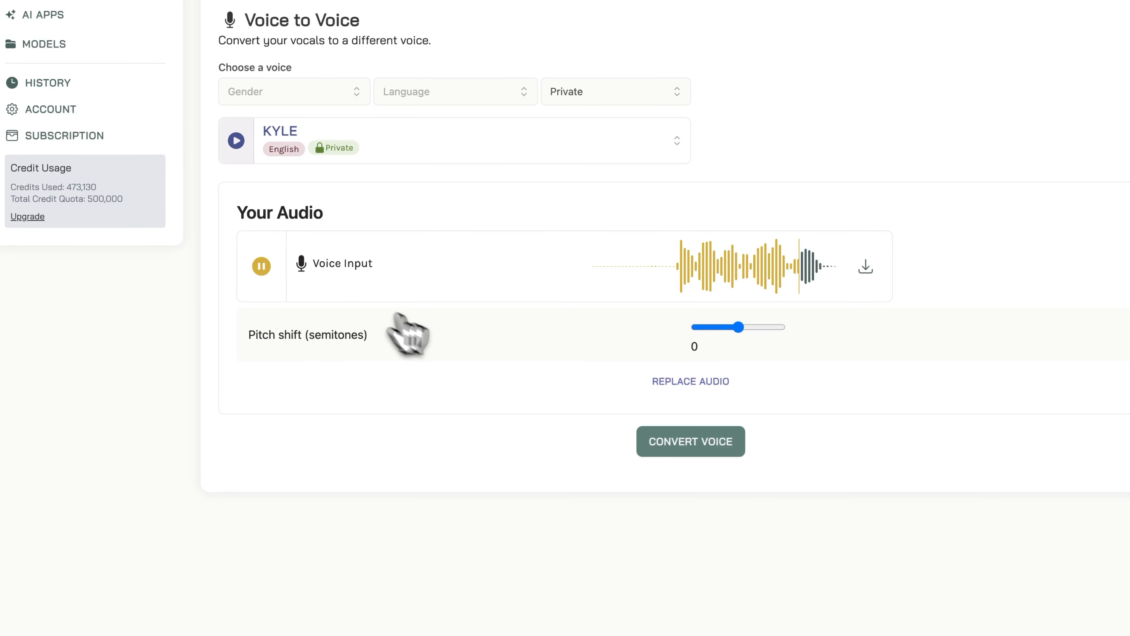
pyautogui.click(691, 441)
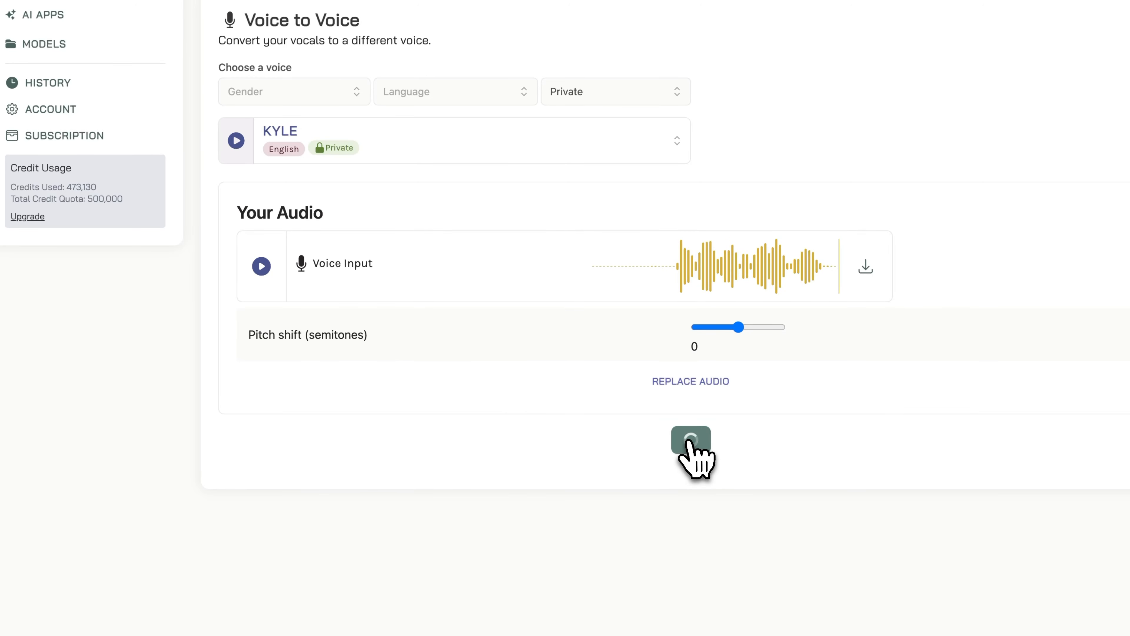
pyautogui.click(691, 441)
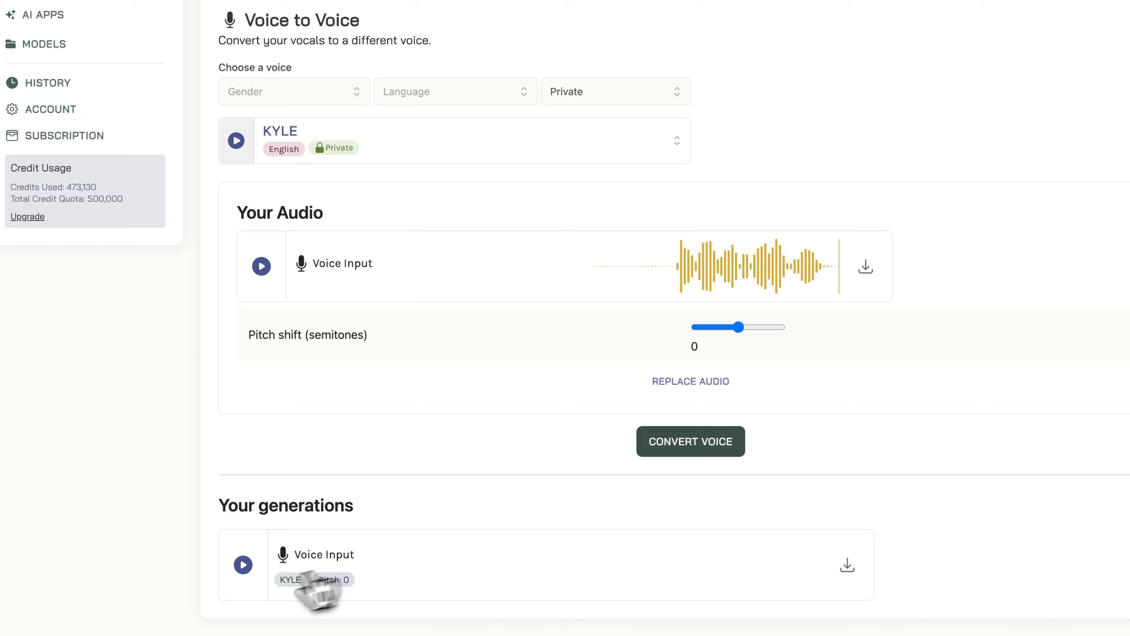
pyautogui.click(242, 565)
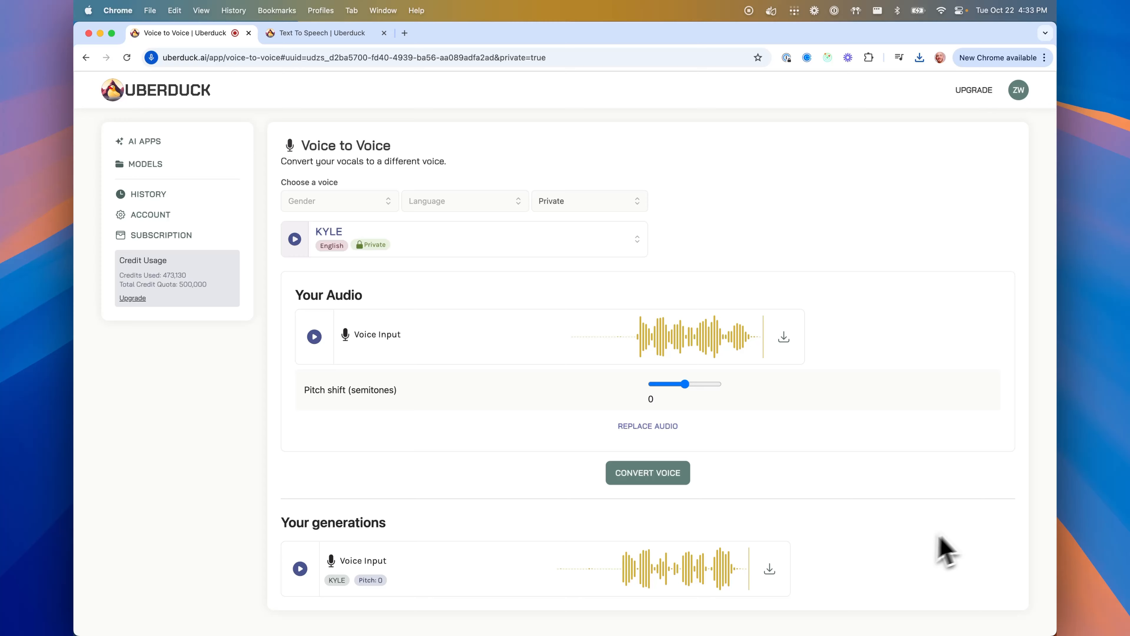
pyautogui.moveTo(922, 391)
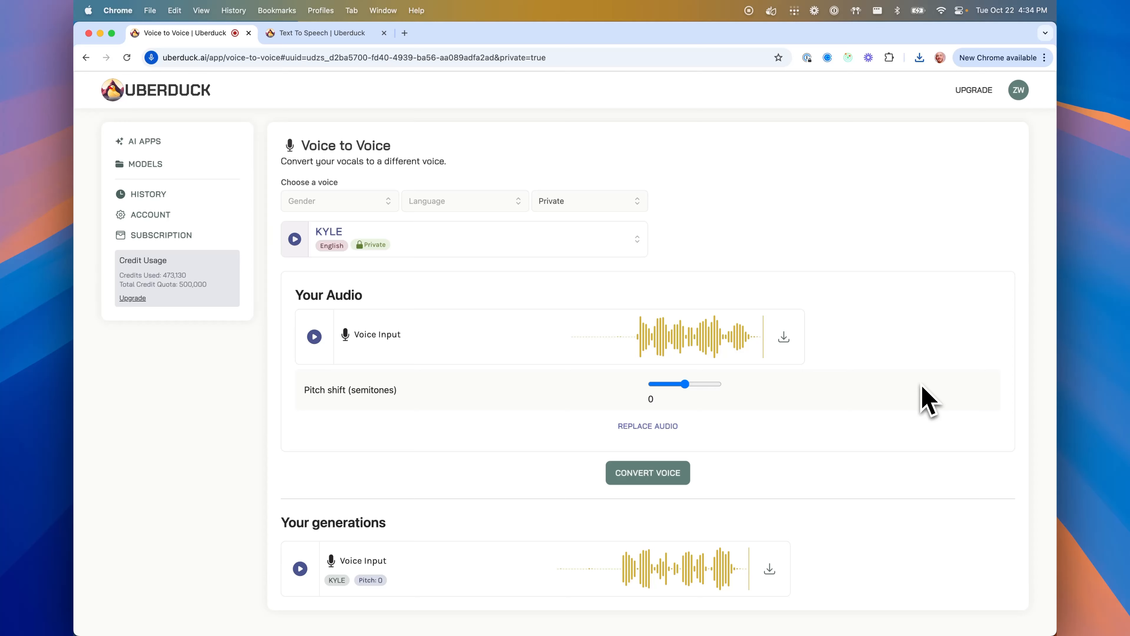
pyautogui.moveTo(919, 461)
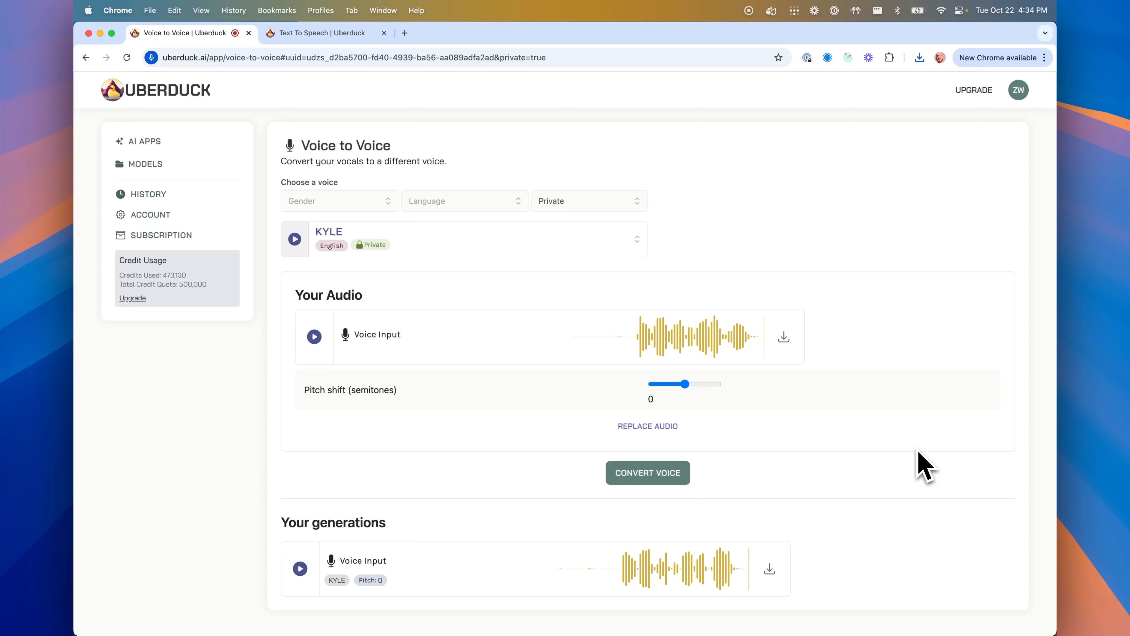
pyautogui.moveTo(907, 415)
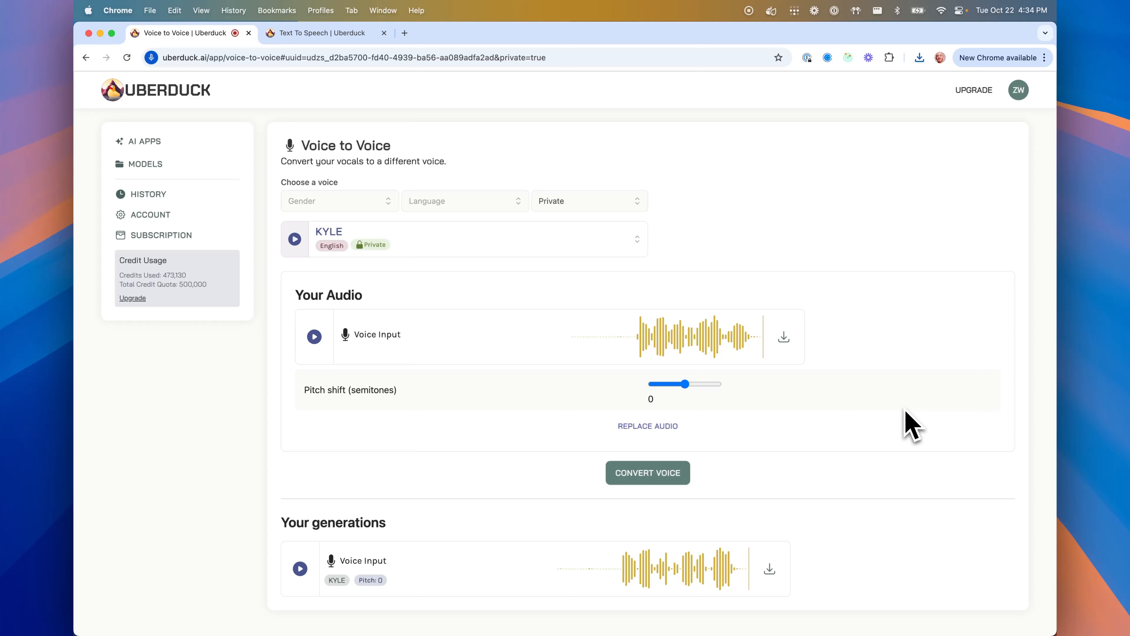
pyautogui.moveTo(660, 407)
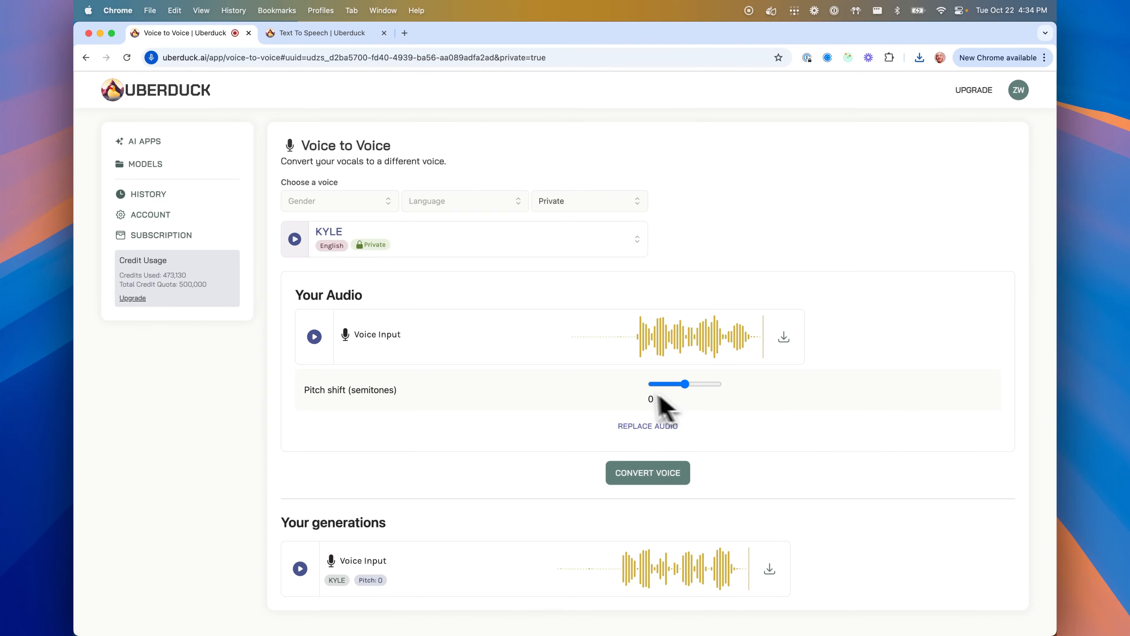
pyautogui.moveTo(450, 585)
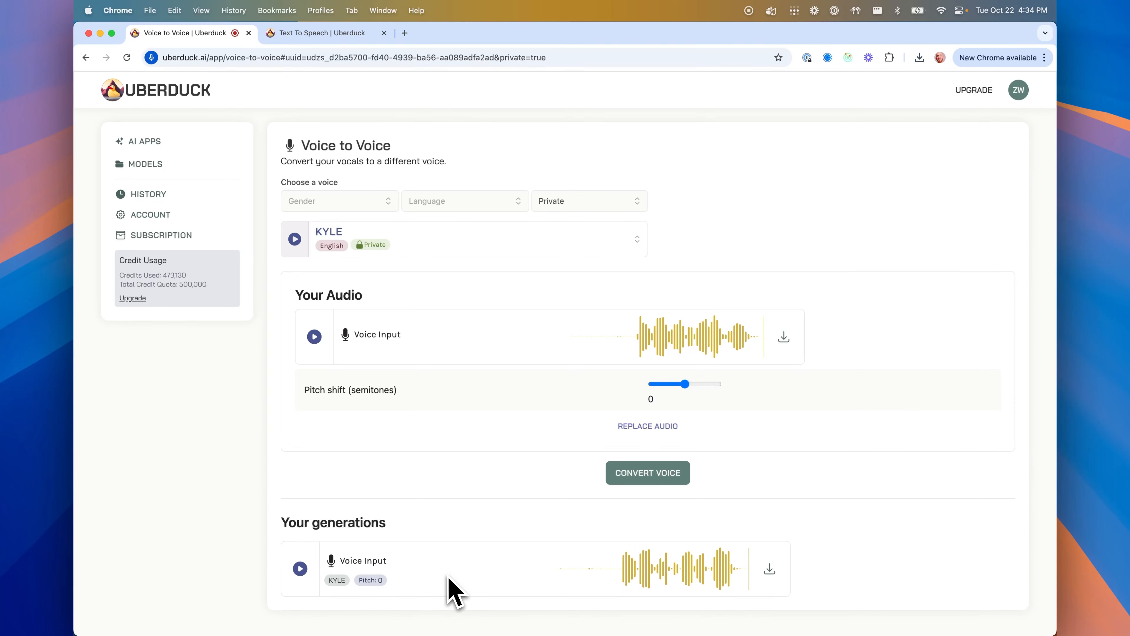